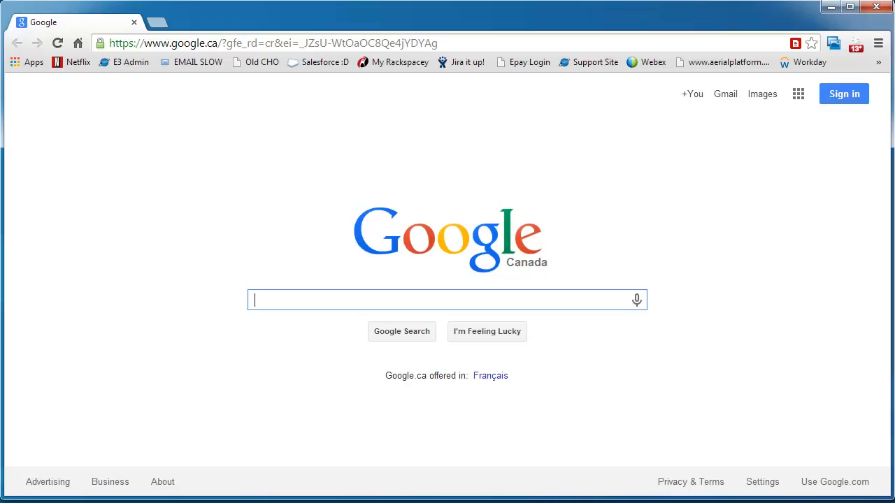
mouse_move(640, 164)
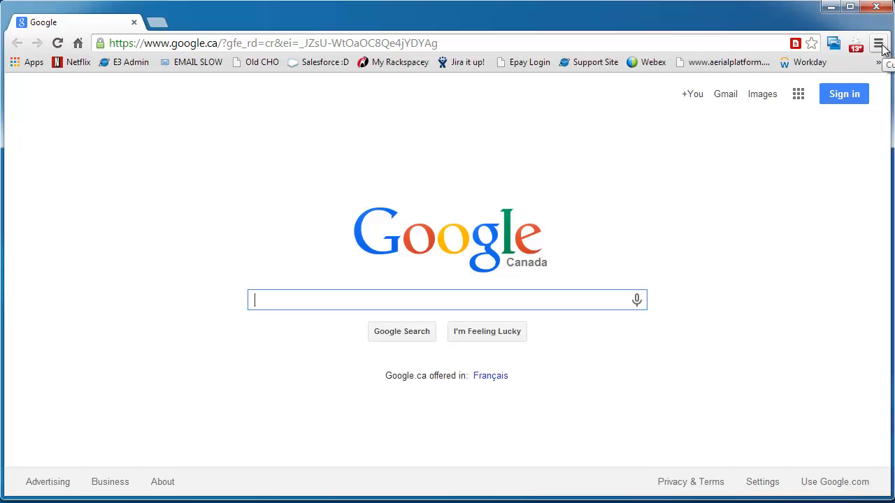
- Open Chrome's main menu from the toolbar on the Google Canada homepage
left_click(878, 43)
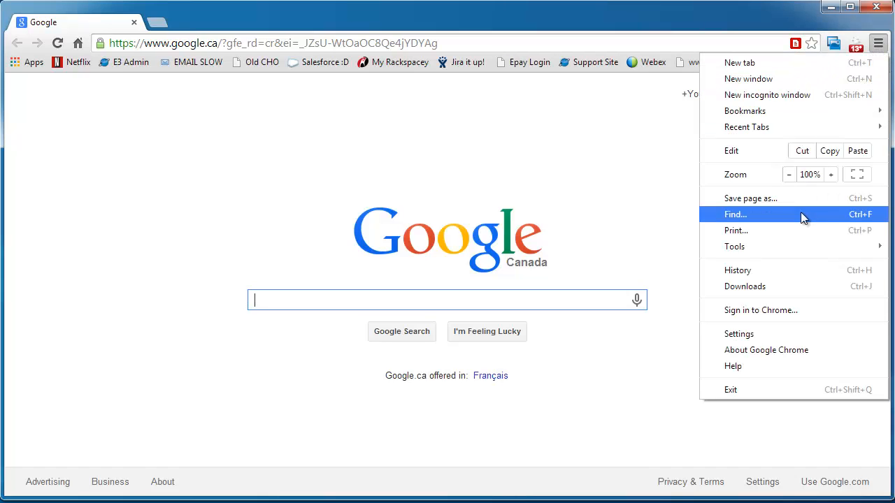
- Open Settings, reveal advanced settings, and go to Content settings under Privacy
left_click(739, 334)
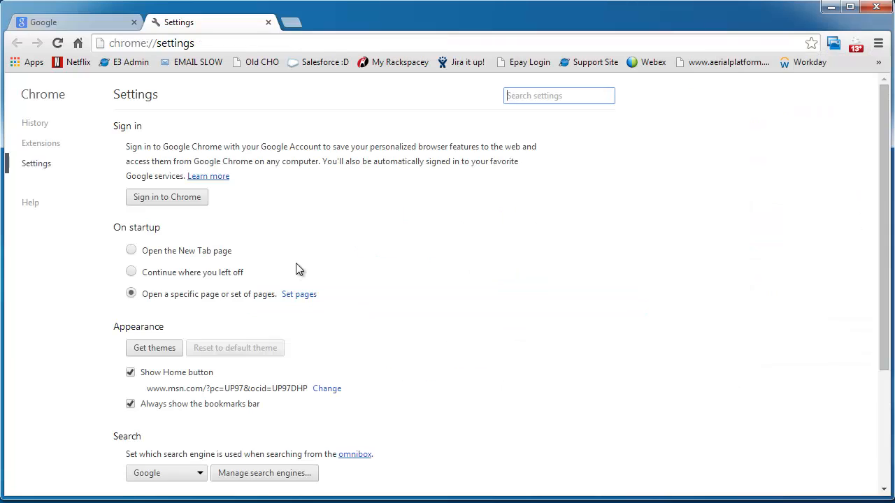
scroll("down", 3)
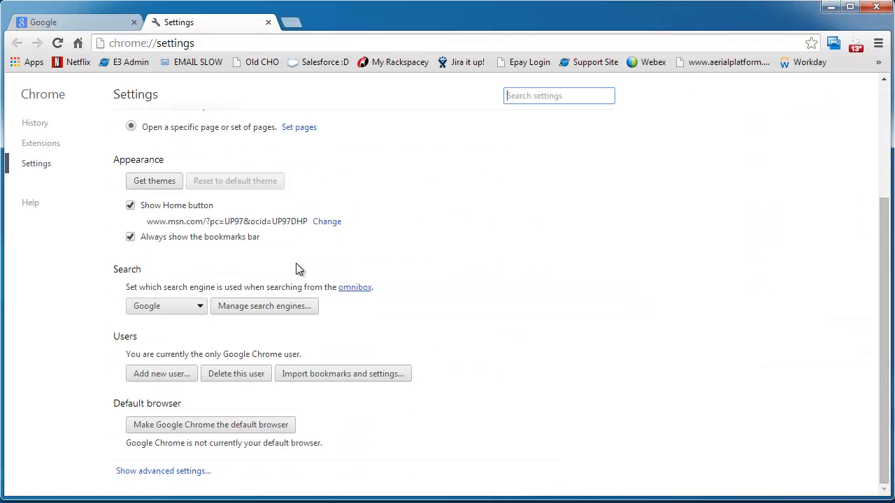
mouse_move(168, 471)
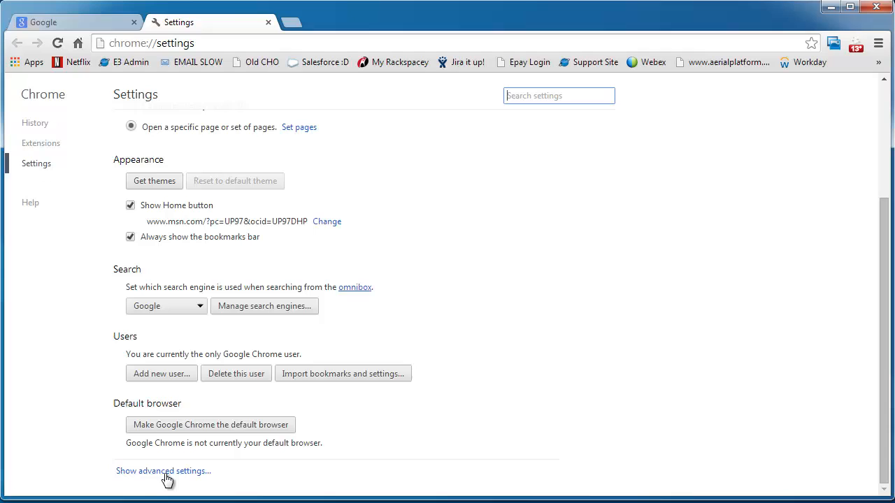
left_click(163, 470)
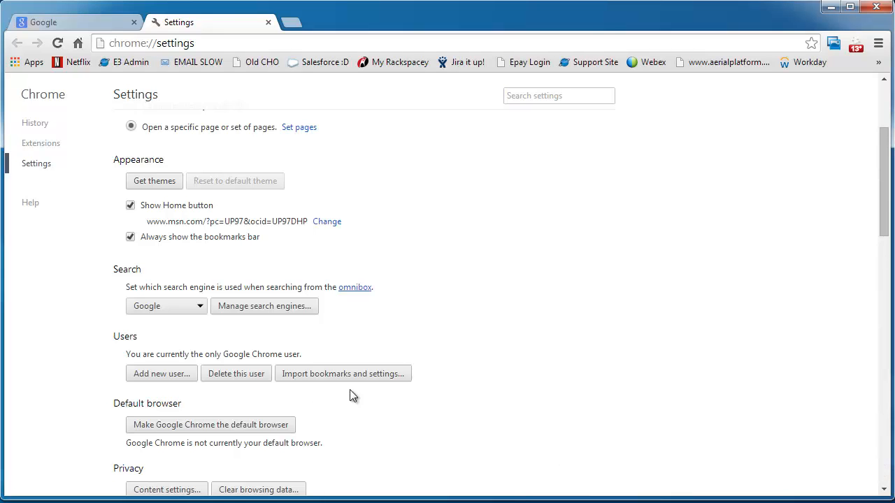
scroll("down", 3)
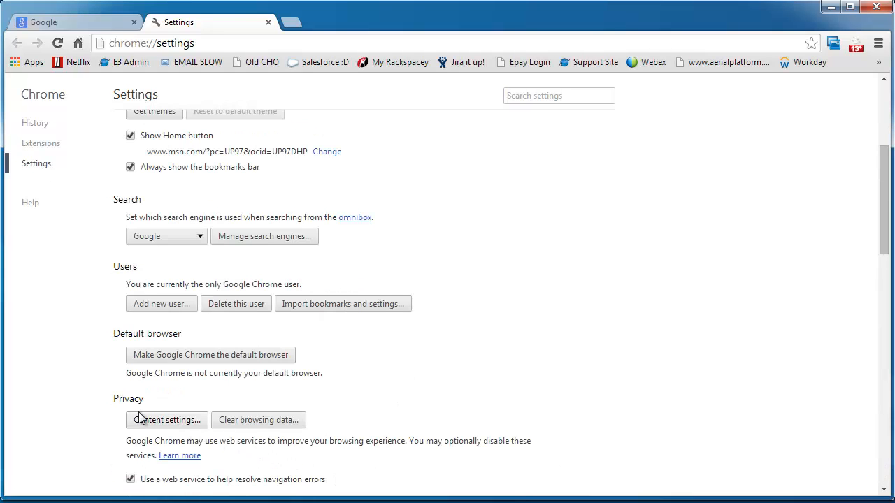
left_click(166, 420)
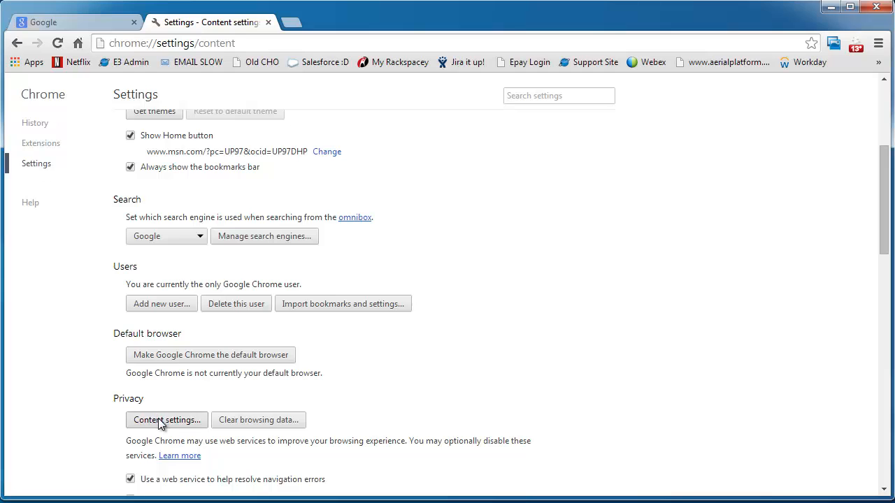
- Select 'Do not allow any site to show pop-ups' in Content settings and confirm with Done
left_click(166, 420)
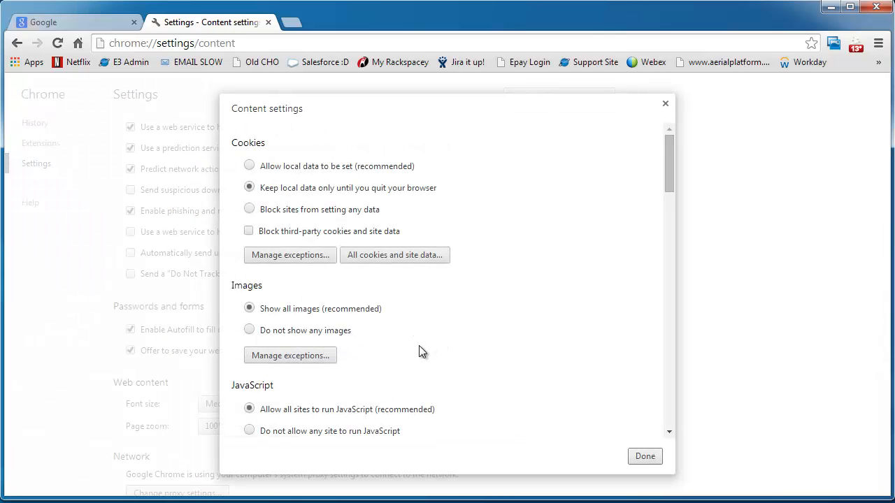
scroll("down", 3)
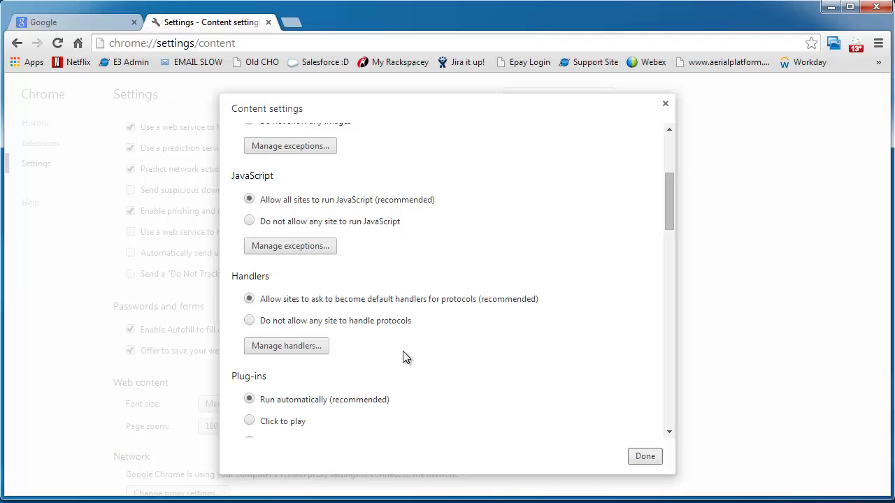
scroll("down", 3)
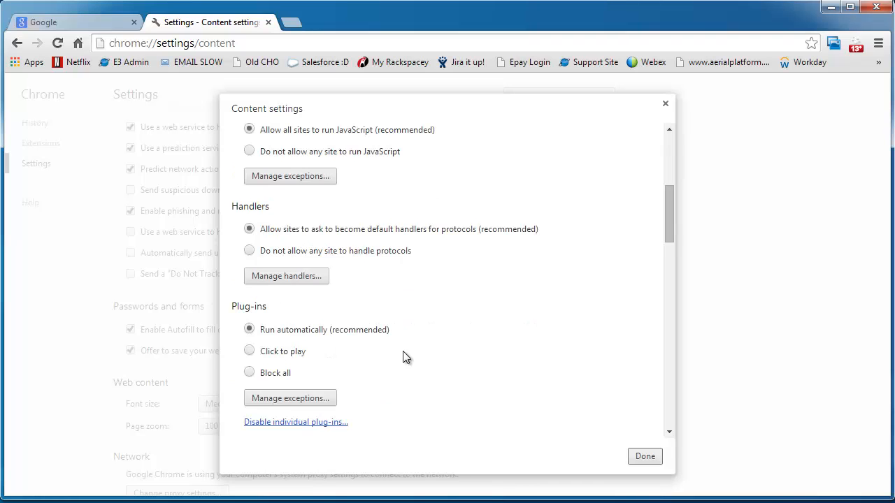
scroll("down", 3)
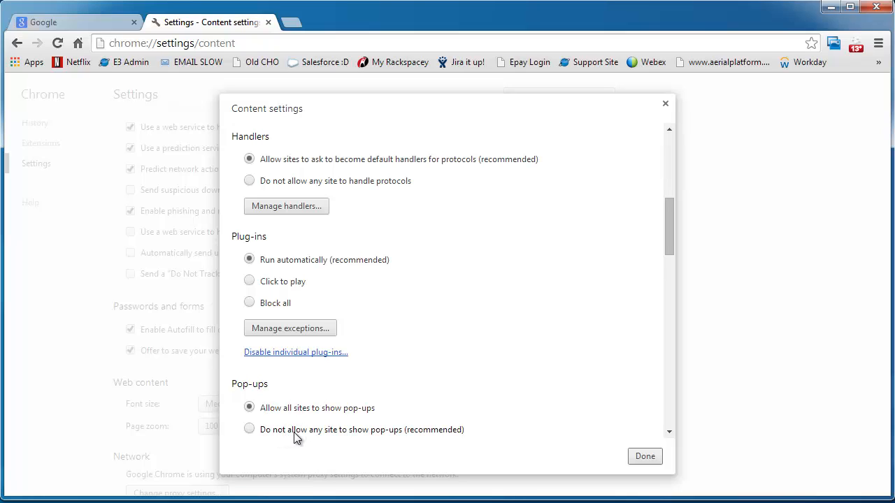
left_click(249, 429)
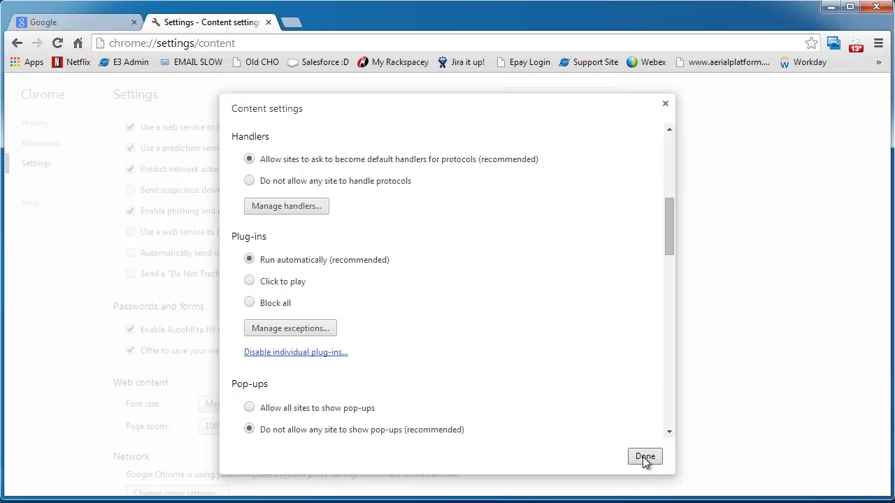
left_click(644, 457)
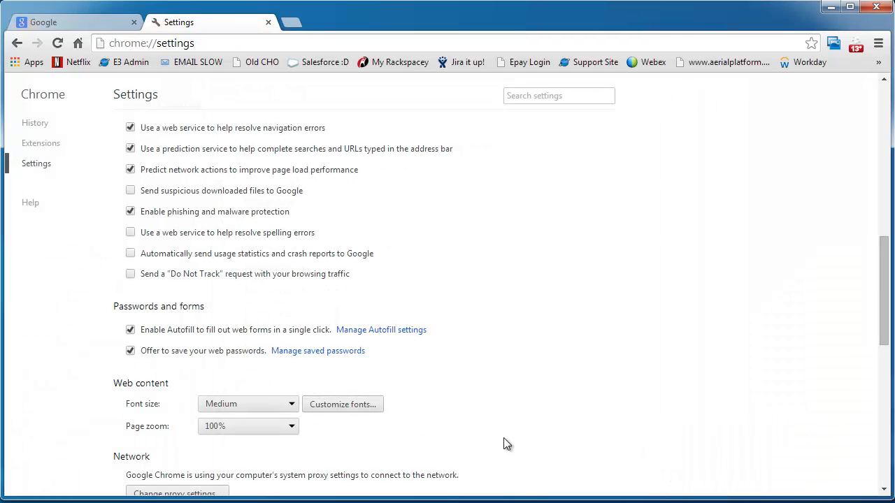